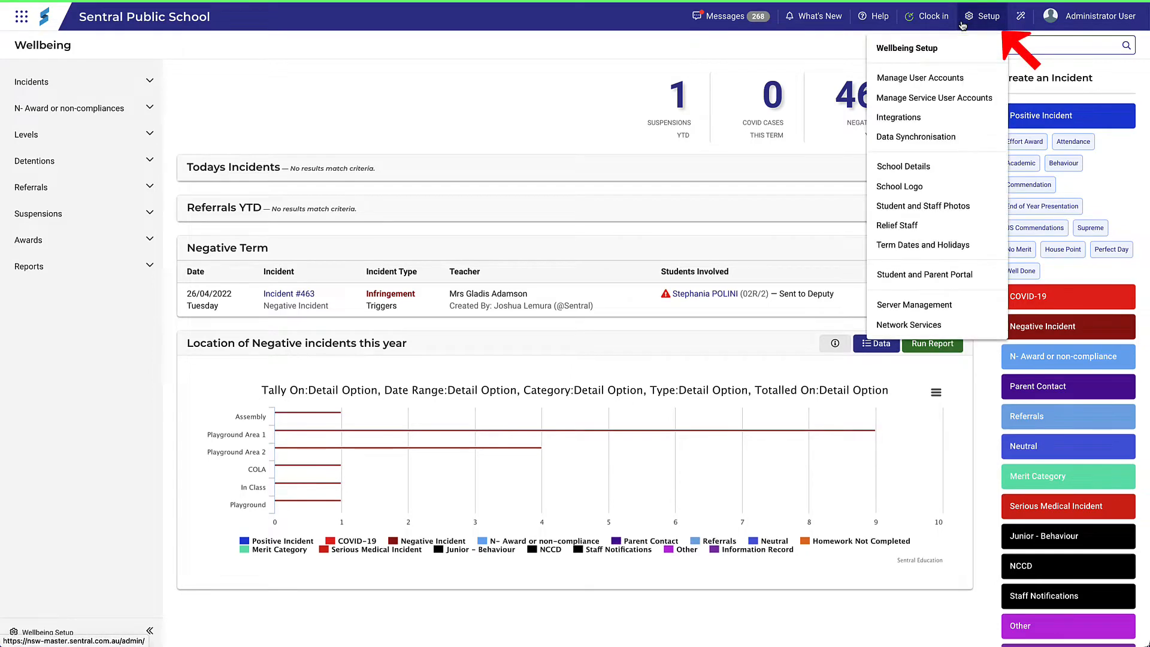
Go to Wellbeing Setup and open the Detentions settings page.
click(906, 48)
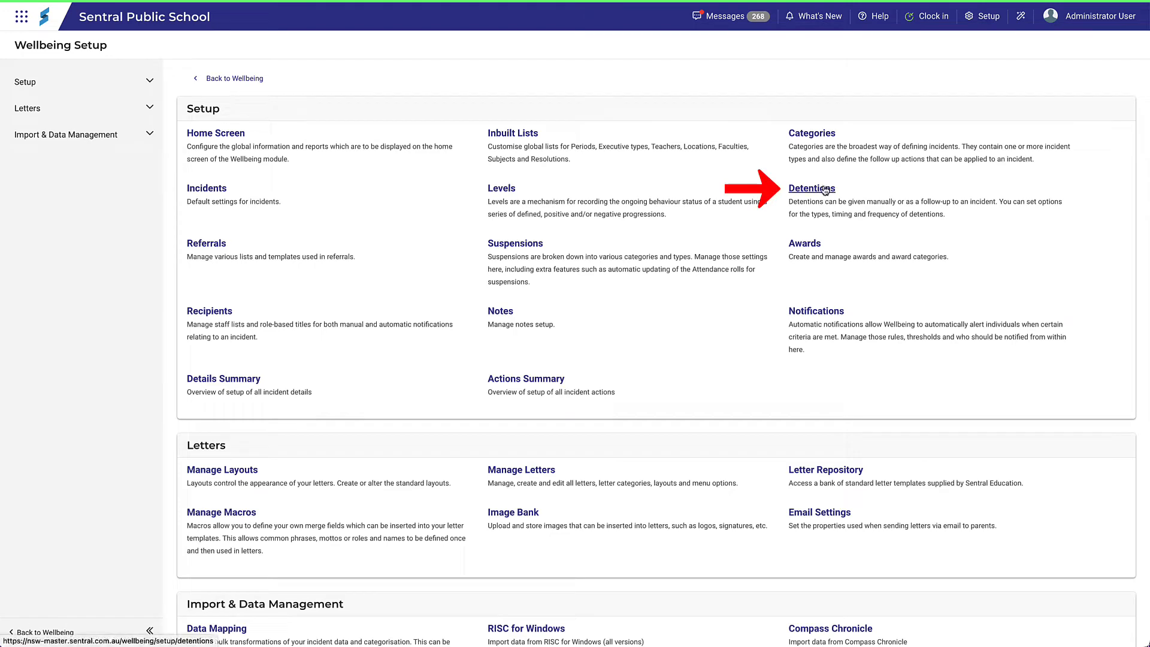
click(811, 188)
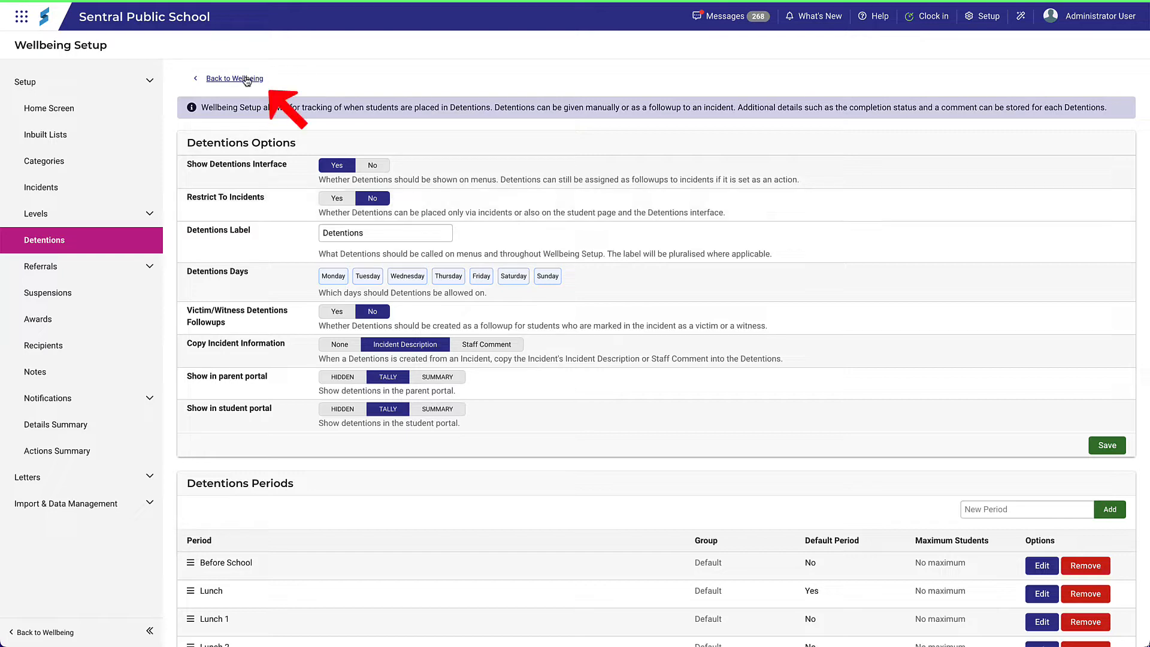
Set Show Detentions Interface to No, save, and check the Wellbeing menus.
click(234, 79)
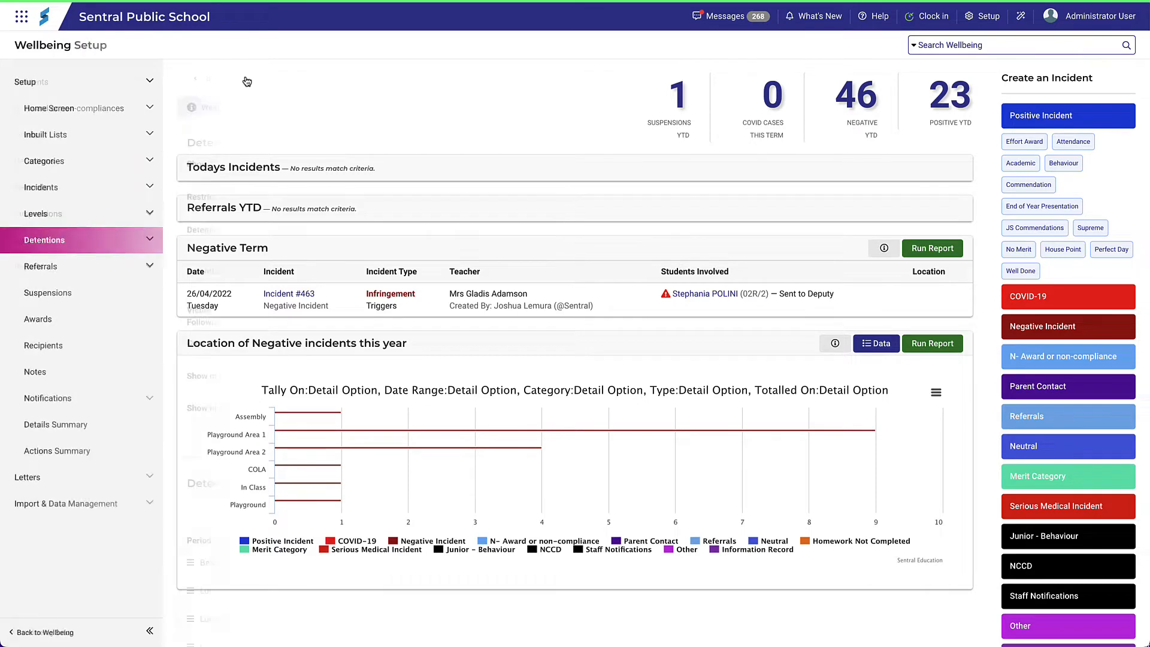
click(44, 240)
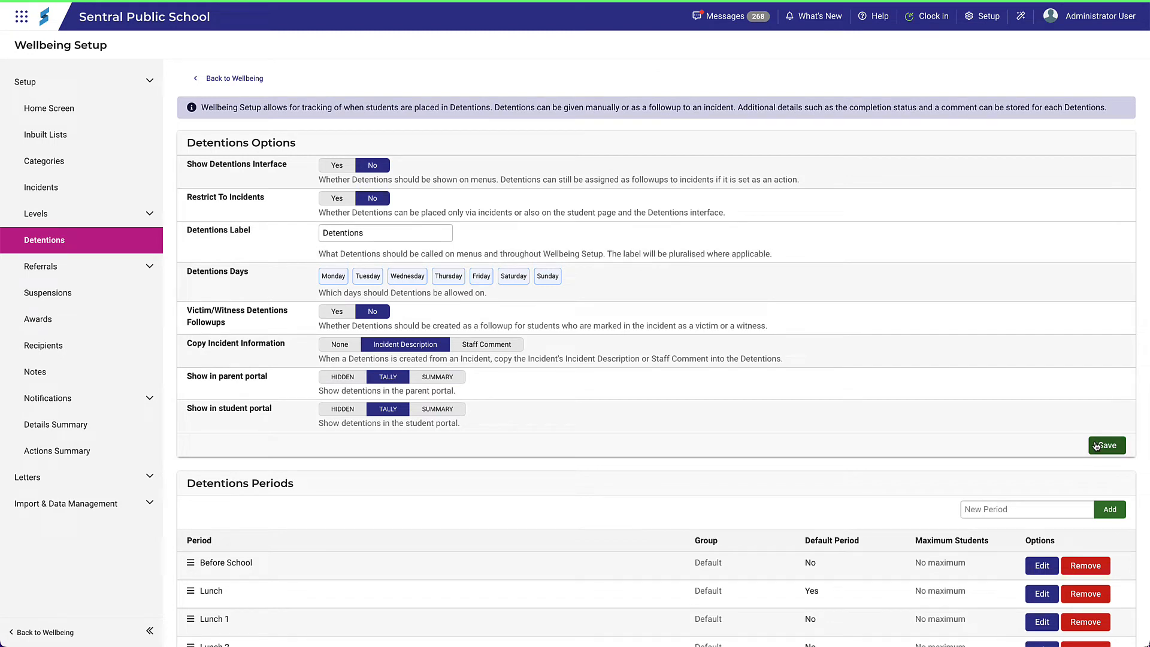
click(336, 166)
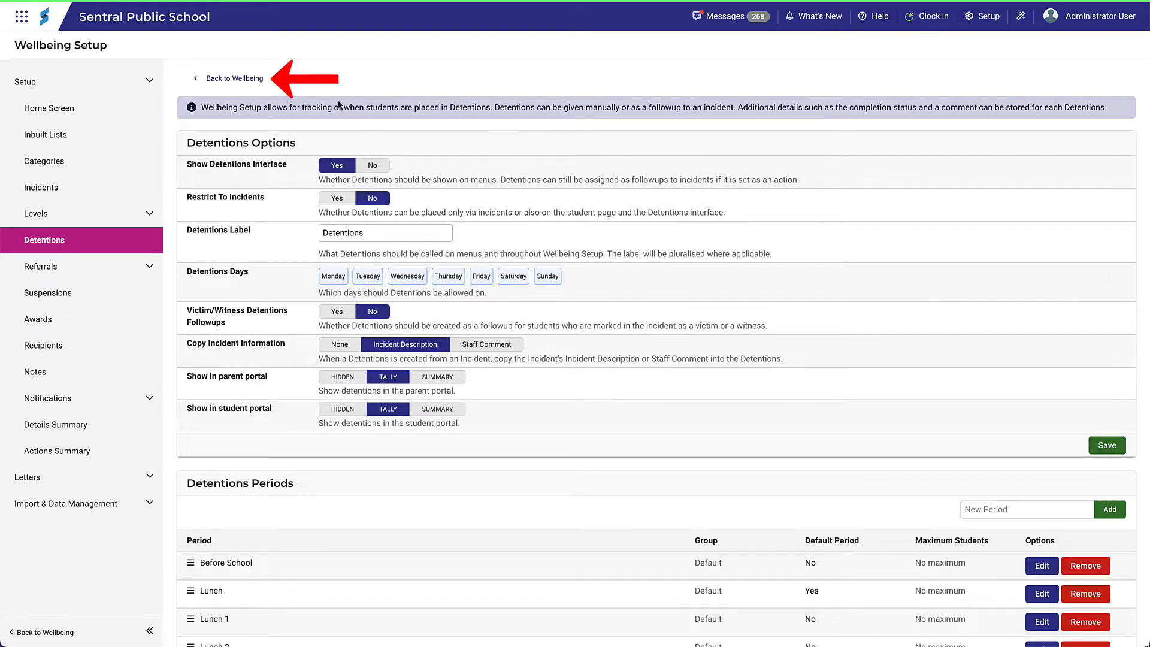
click(233, 79)
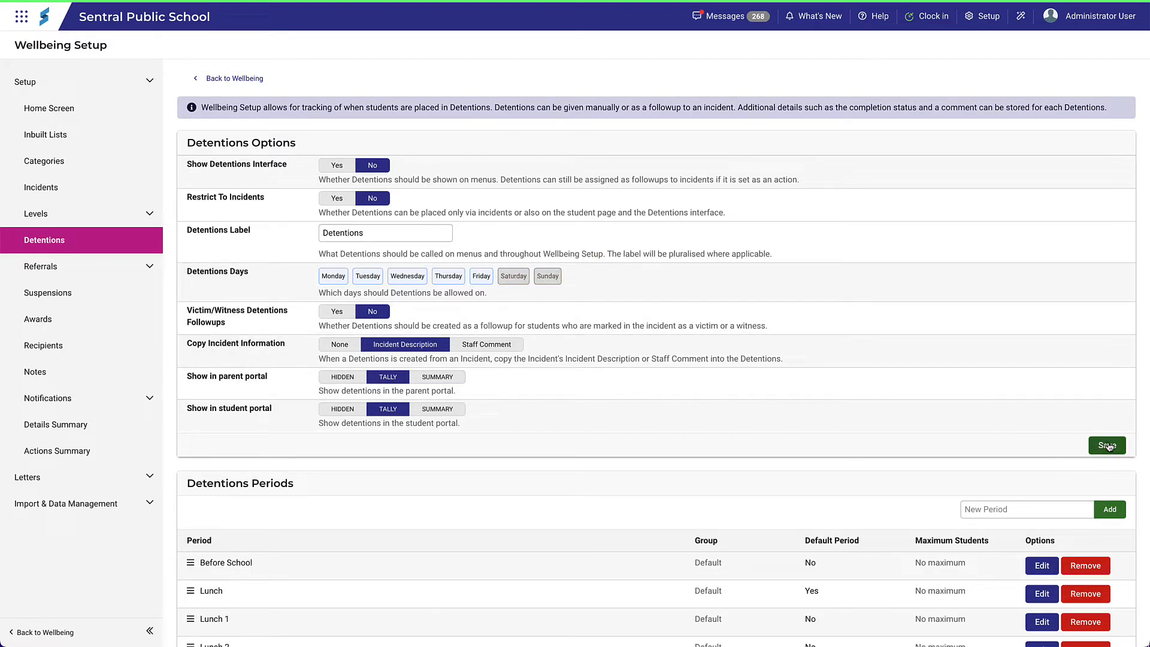
Save Detentions Days with Saturday and Sunday deselected, leaving weekdays only.
click(336, 165)
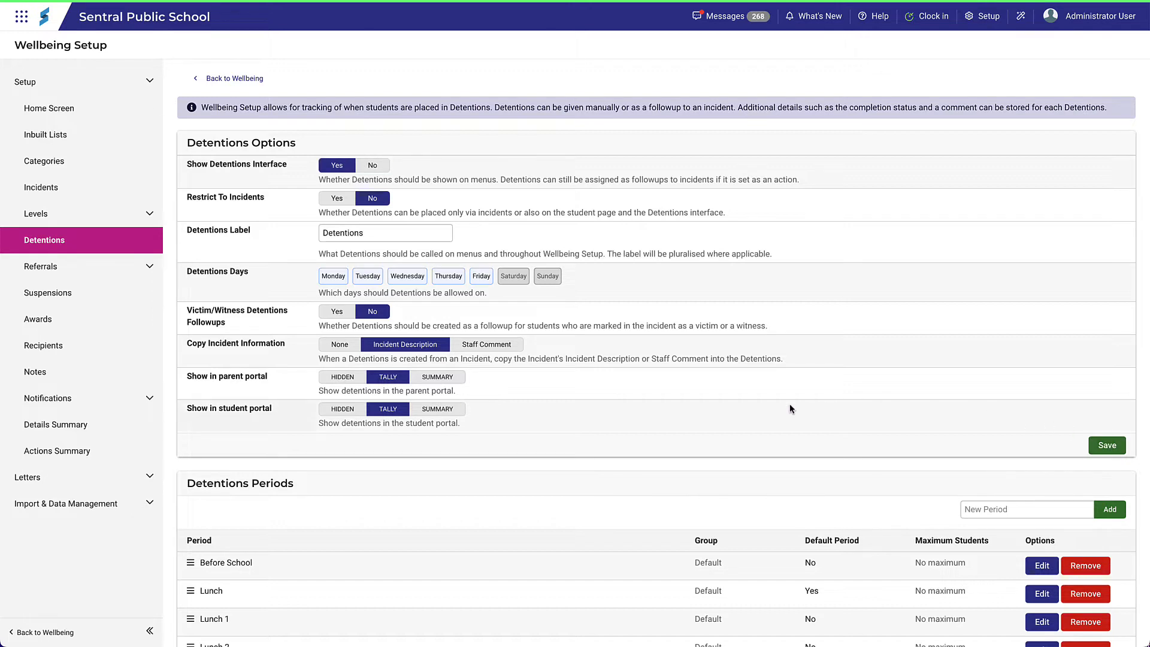
scroll(down, 3)
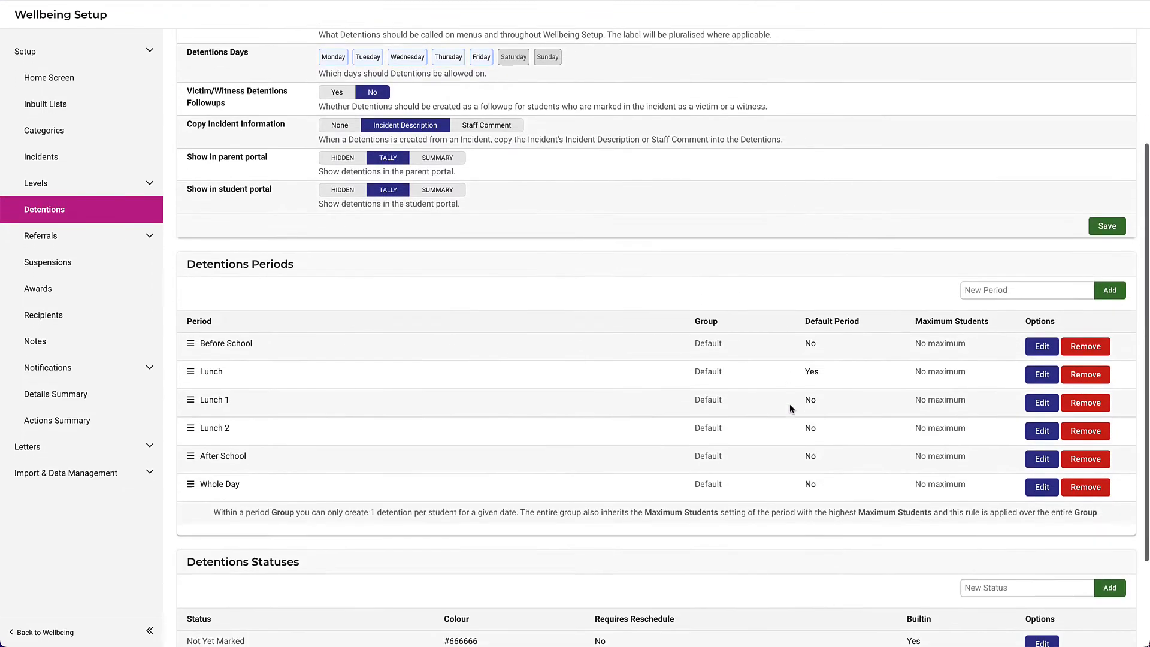
Add a detention period named 'Recess' as the seventh period.
scroll(down, 3)
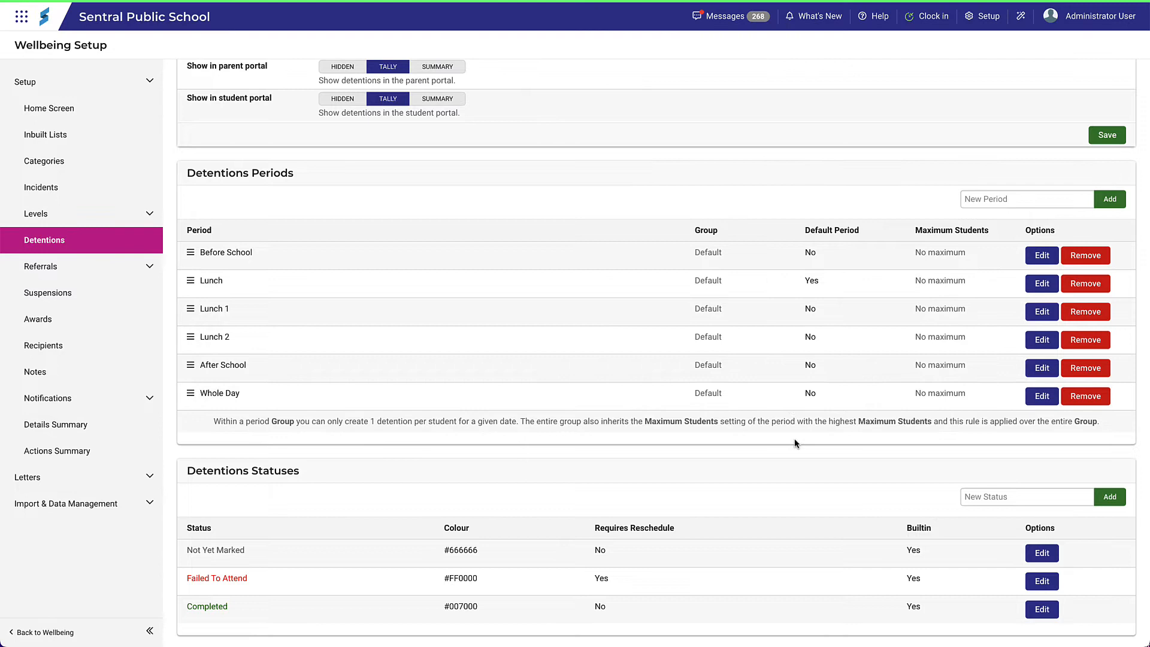
mouse_move(840, 449)
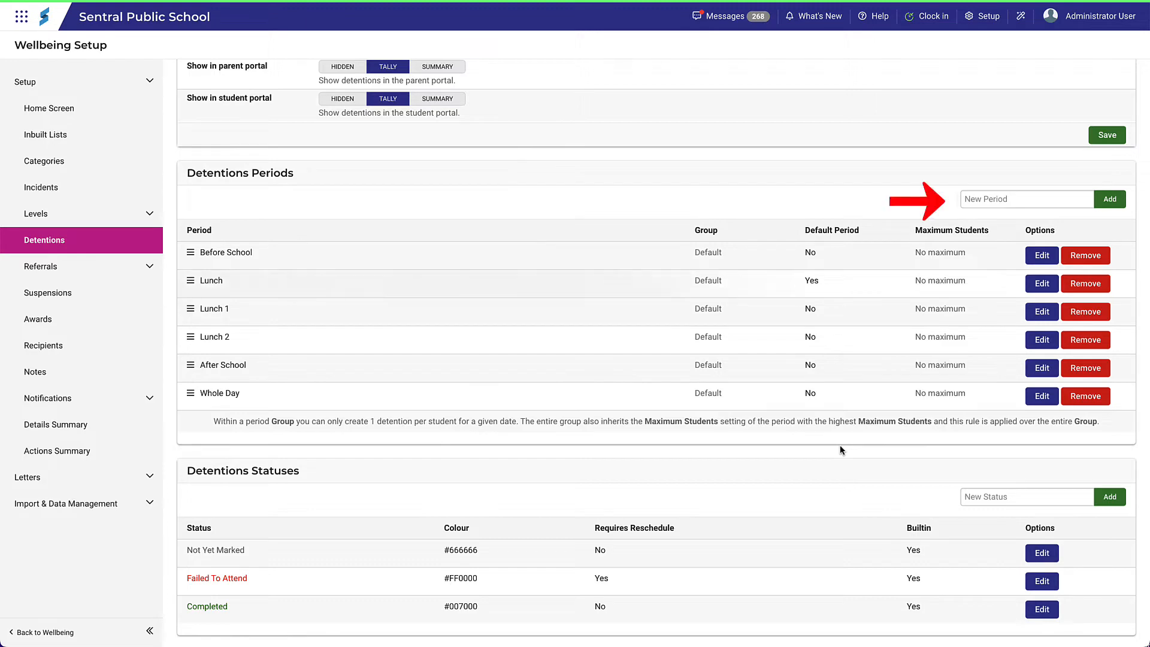
text(Recess)
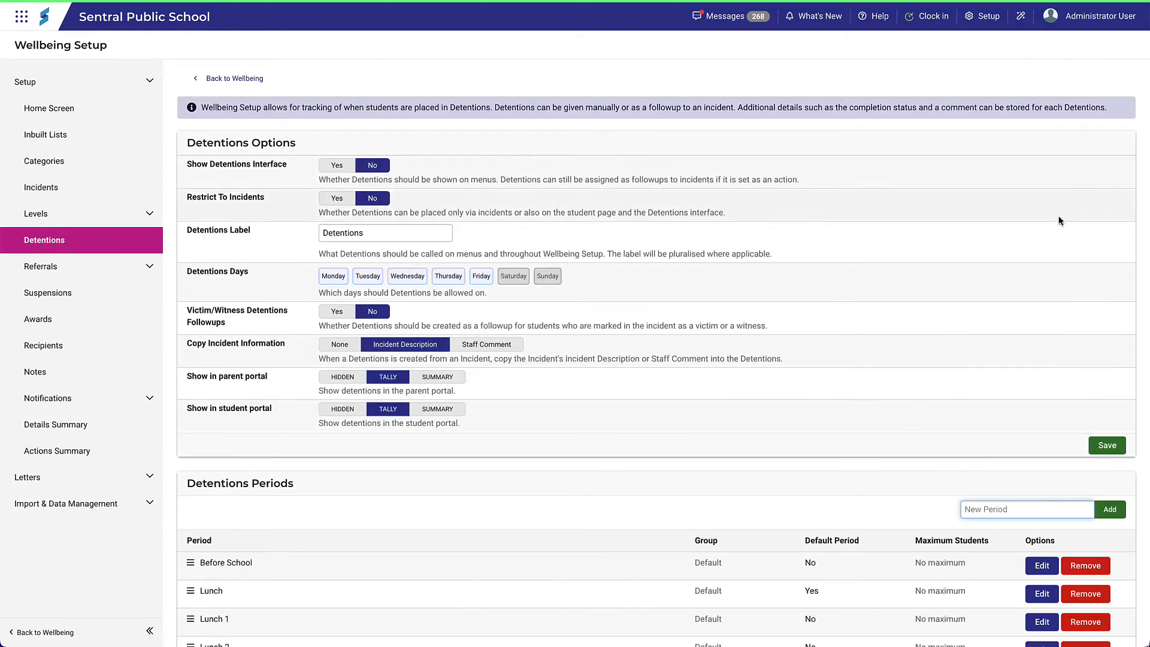
scroll(down, 3)
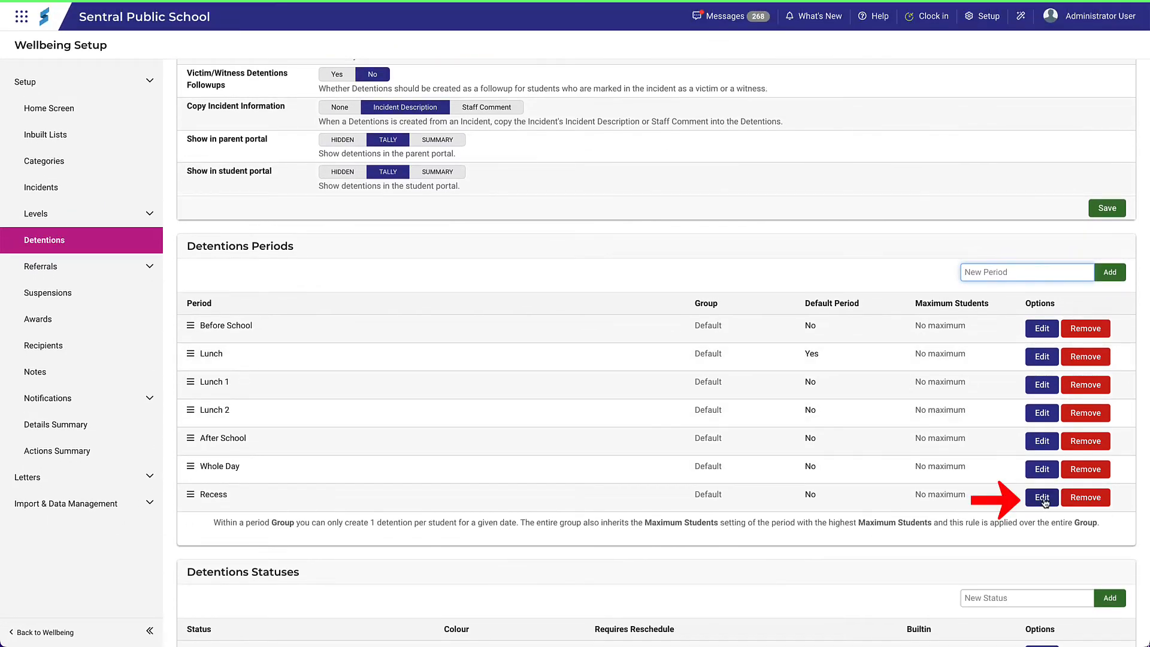
Restrict the Recess period to Monday, Tuesday and Wednesday, save, and close the dialog.
click(1041, 497)
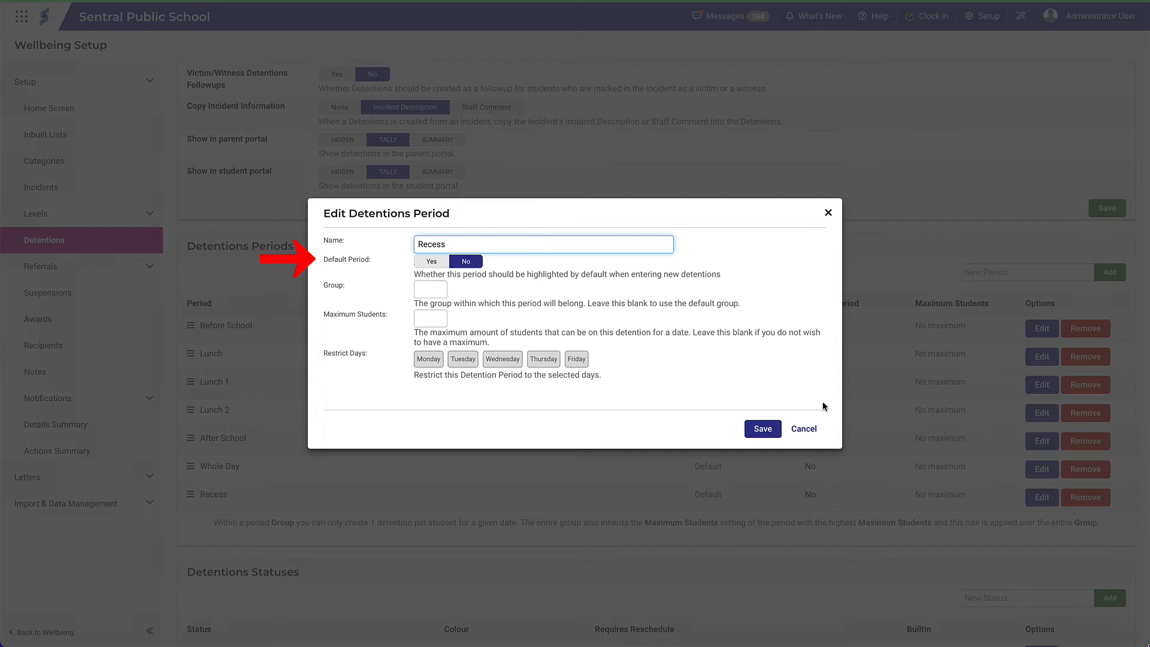
mouse_move(698, 366)
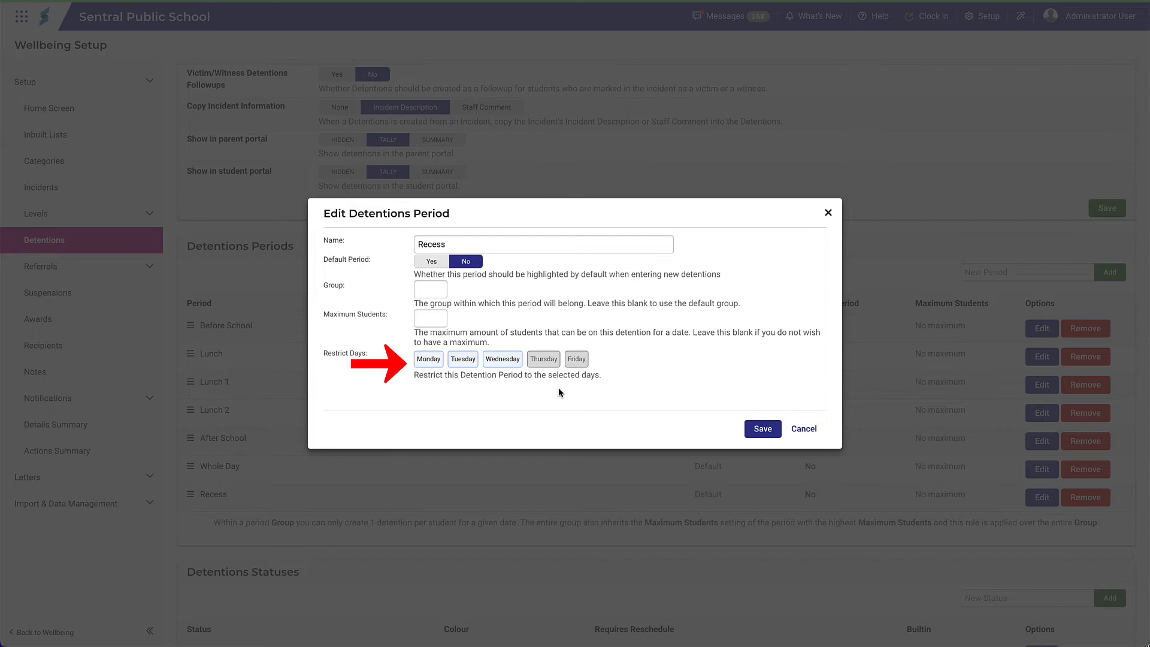
click(762, 428)
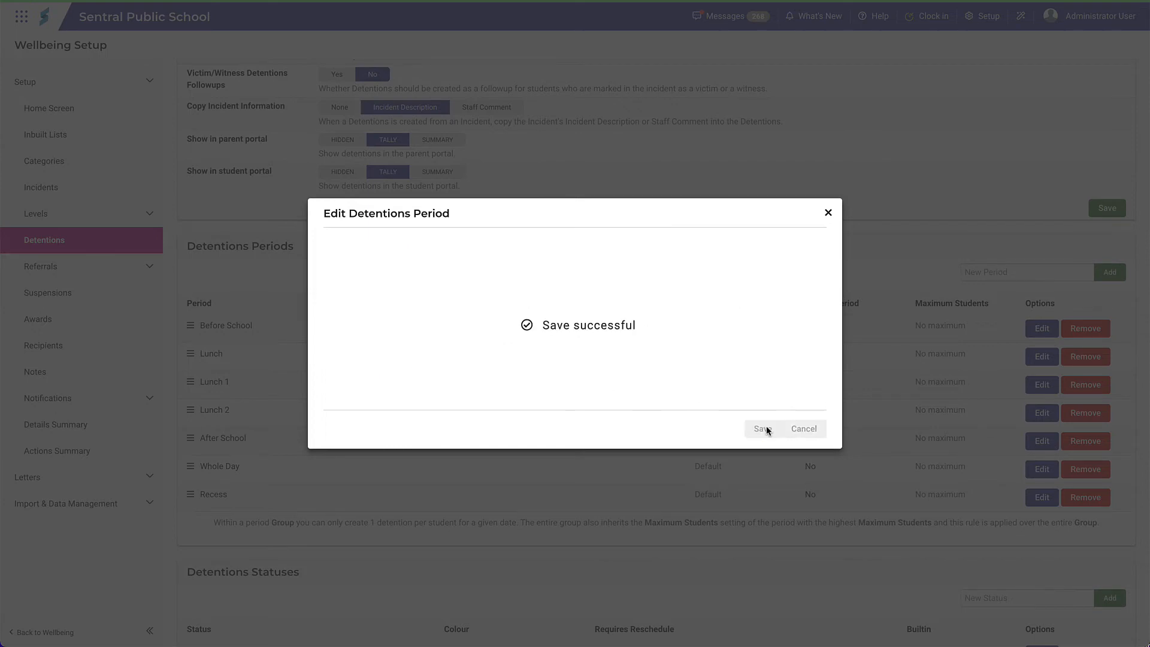
click(762, 428)
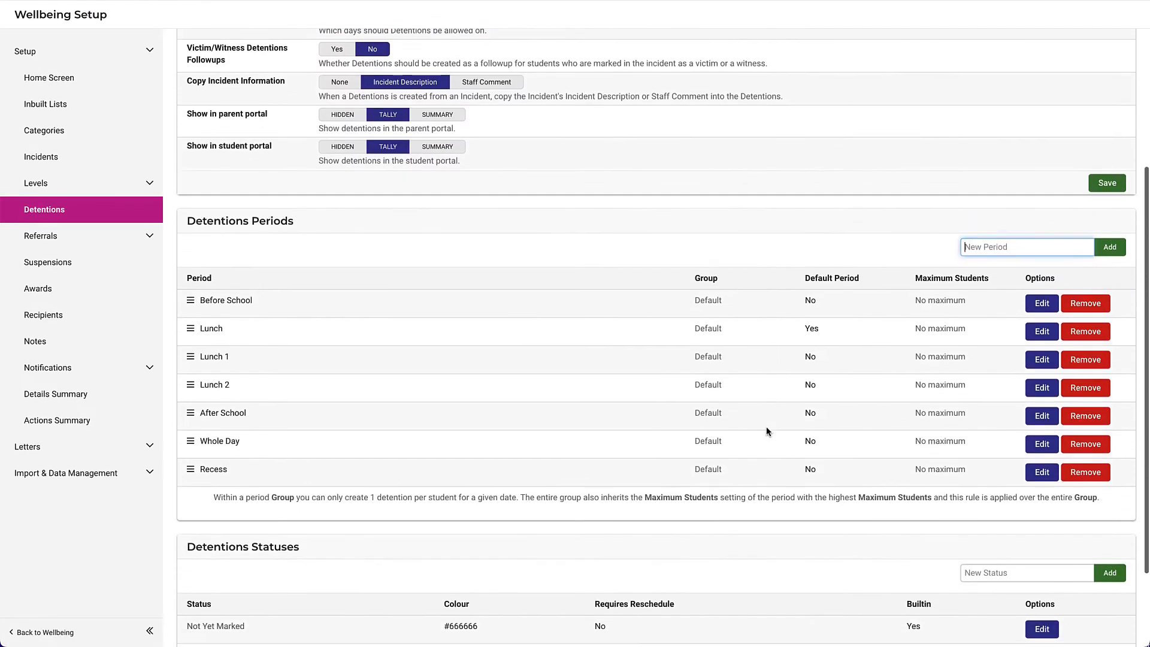
Add the status 'Completed as a reschedule' and open its edit details.
scroll(down, 3)
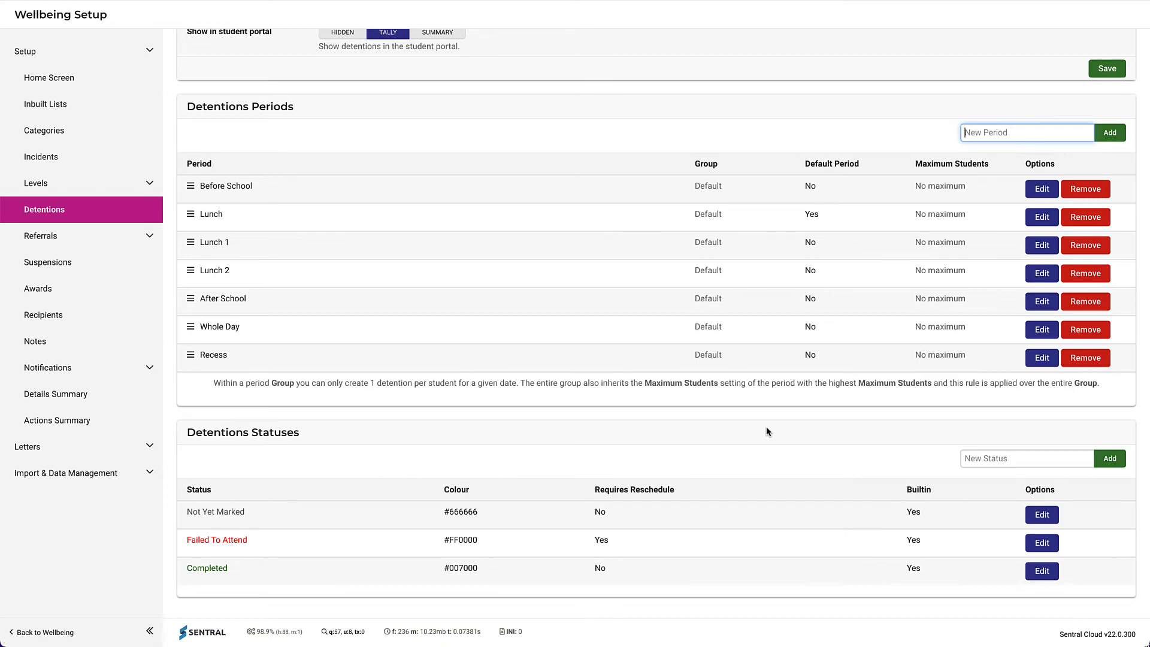
text(Completed as a reschedule)
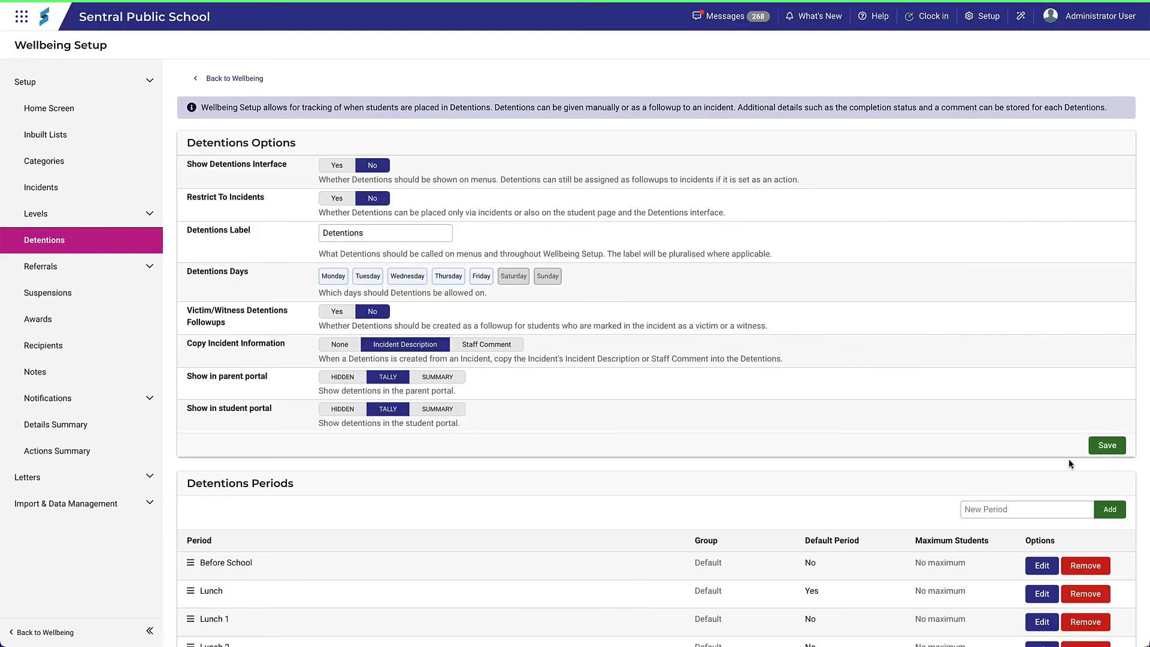
scroll(down, 3)
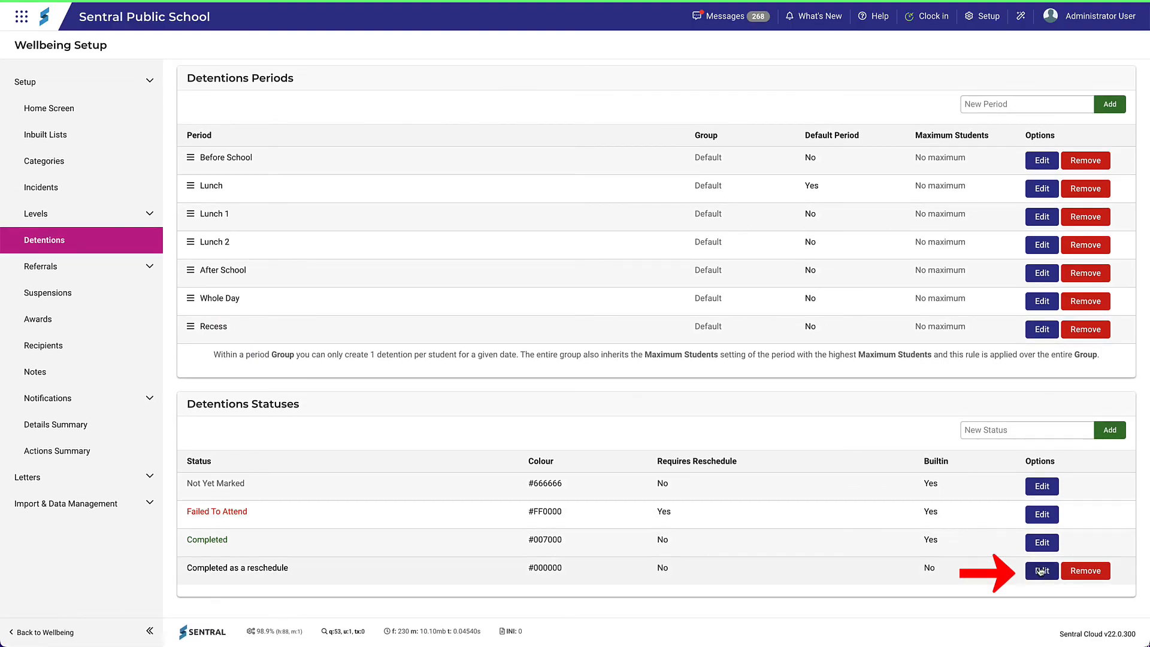
click(1041, 571)
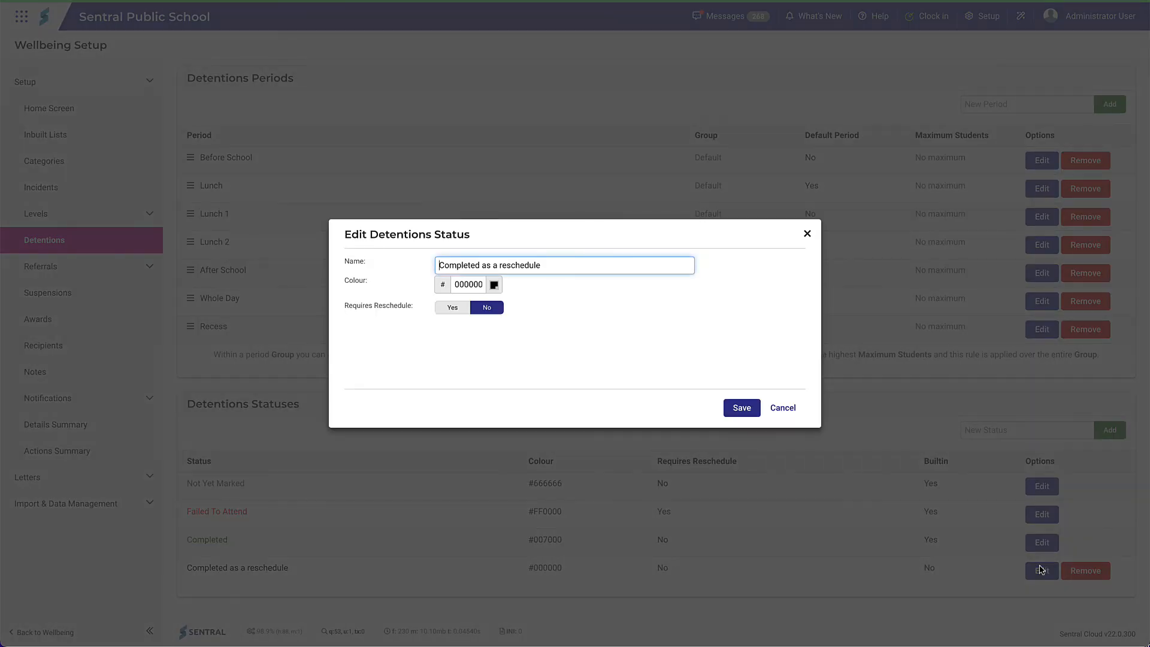